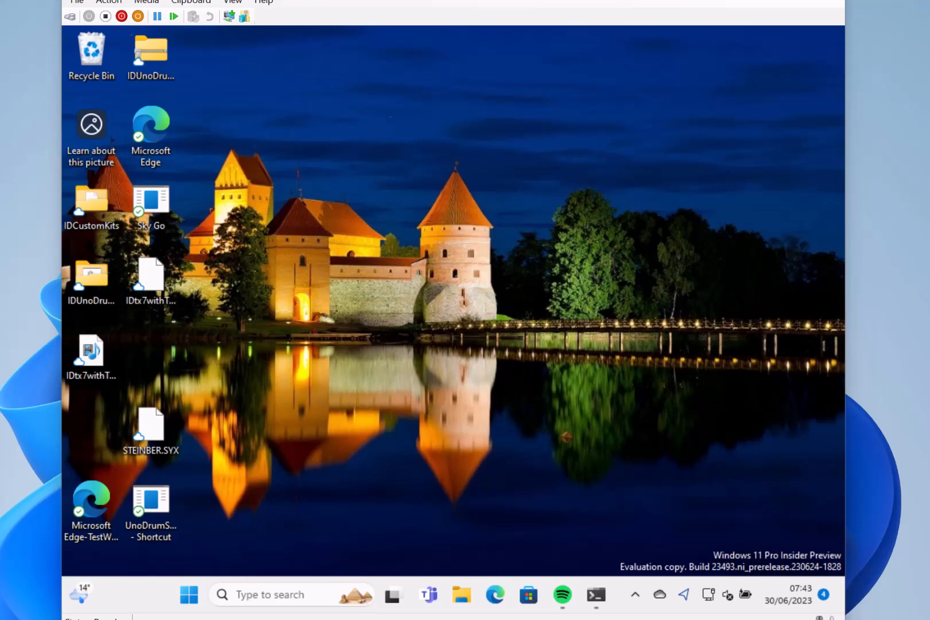
mouse_move(299, 284)
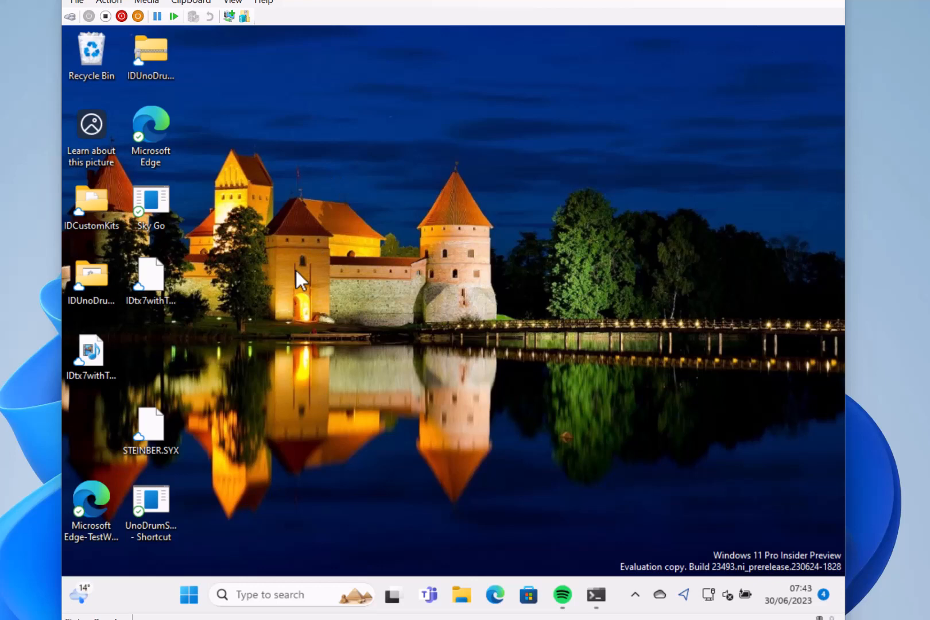
mouse_move(469, 353)
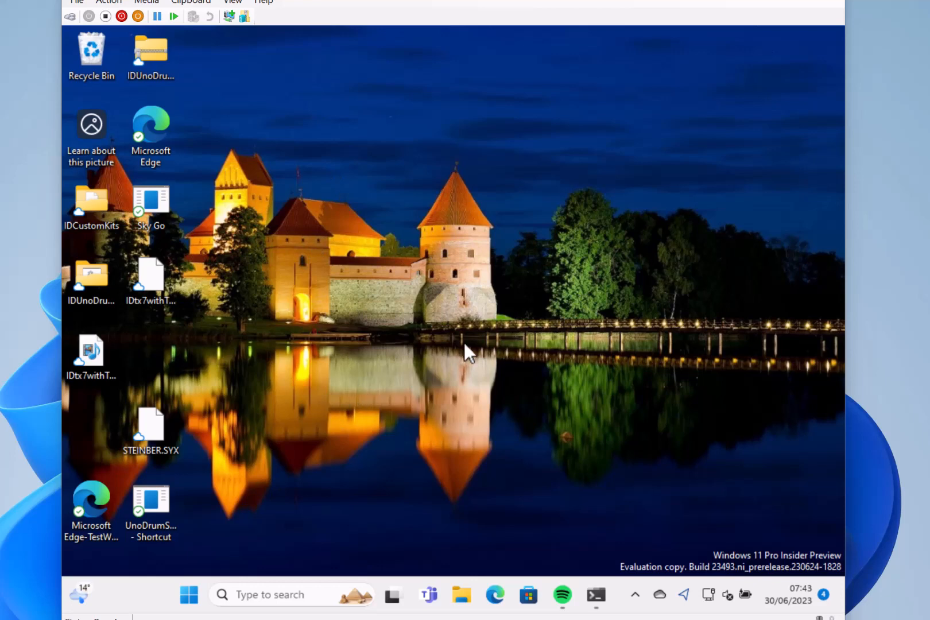
mouse_move(446, 350)
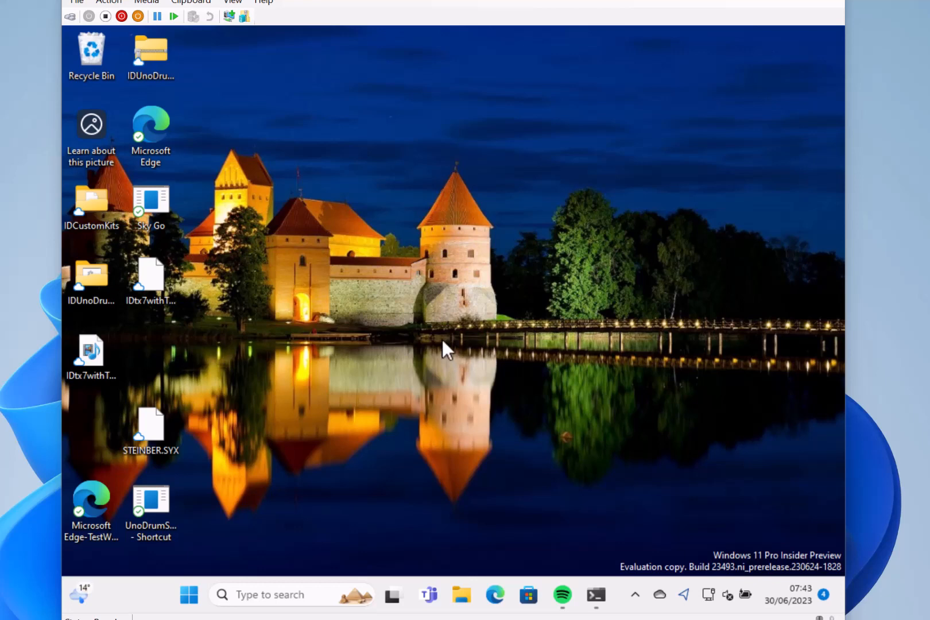
mouse_move(220, 481)
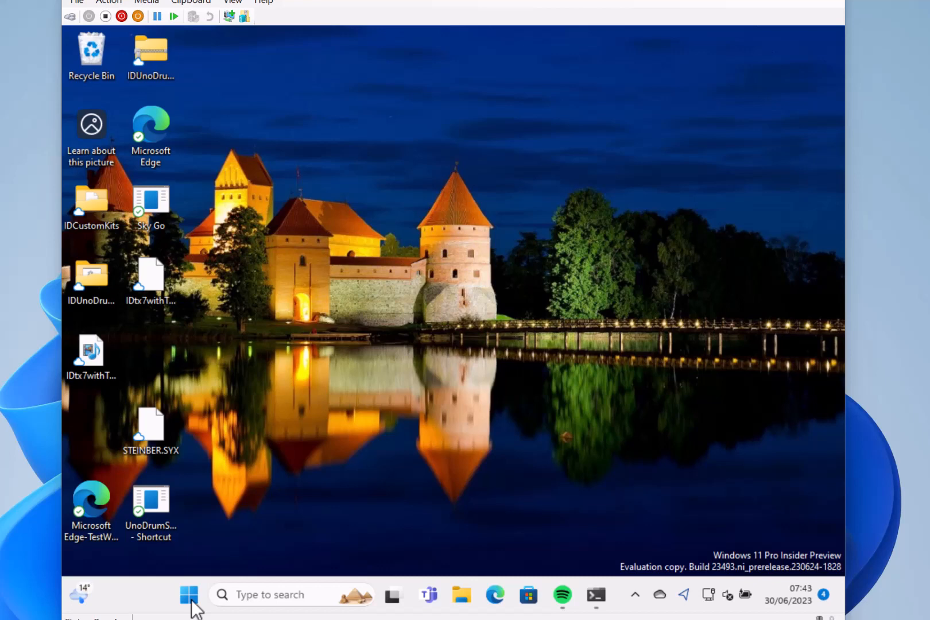
mouse_move(413, 569)
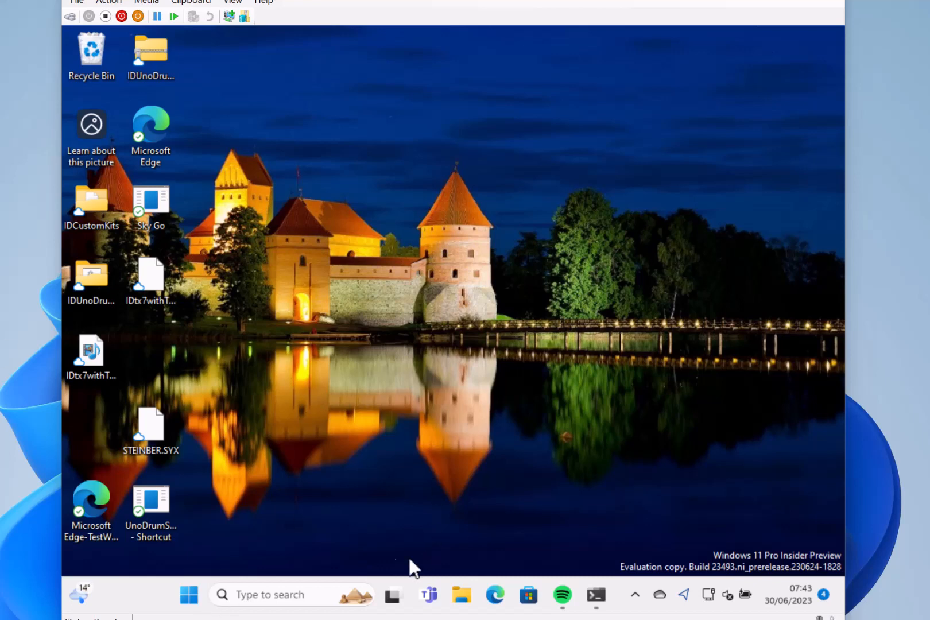
Step: Open the Start menu to show pinned apps like Edge, Mail and Settings
click(189, 595)
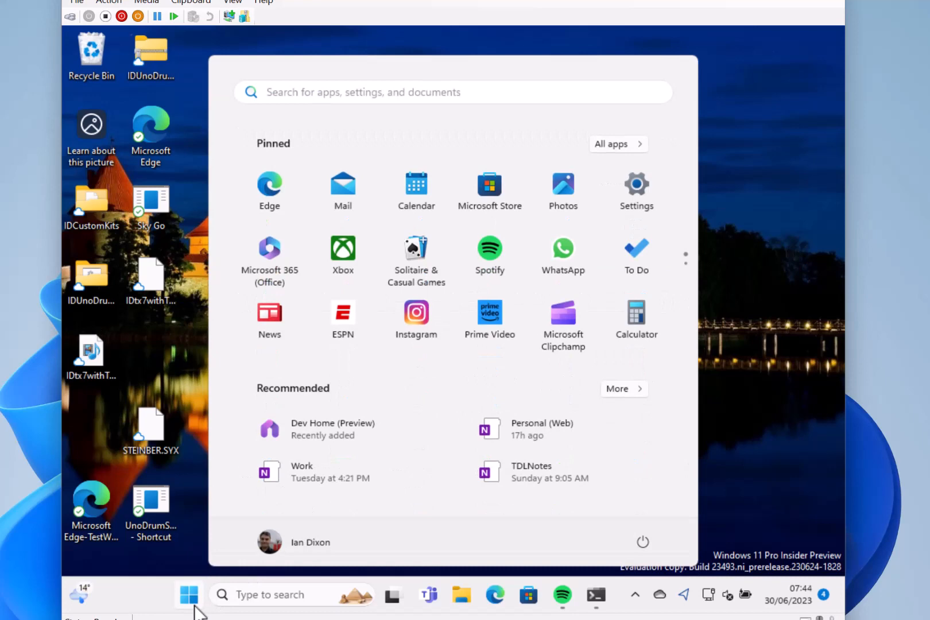
mouse_move(199, 608)
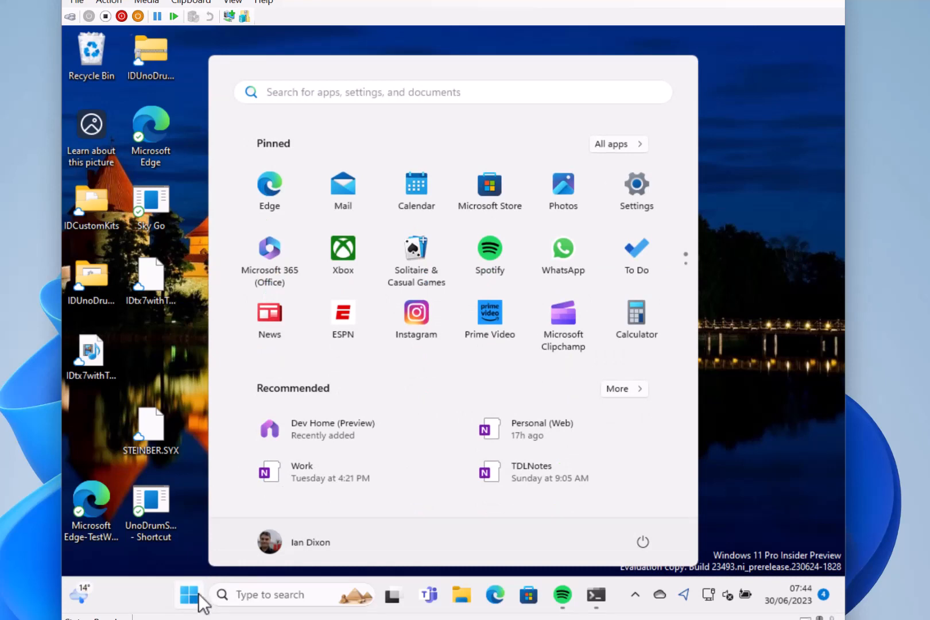
mouse_move(747, 387)
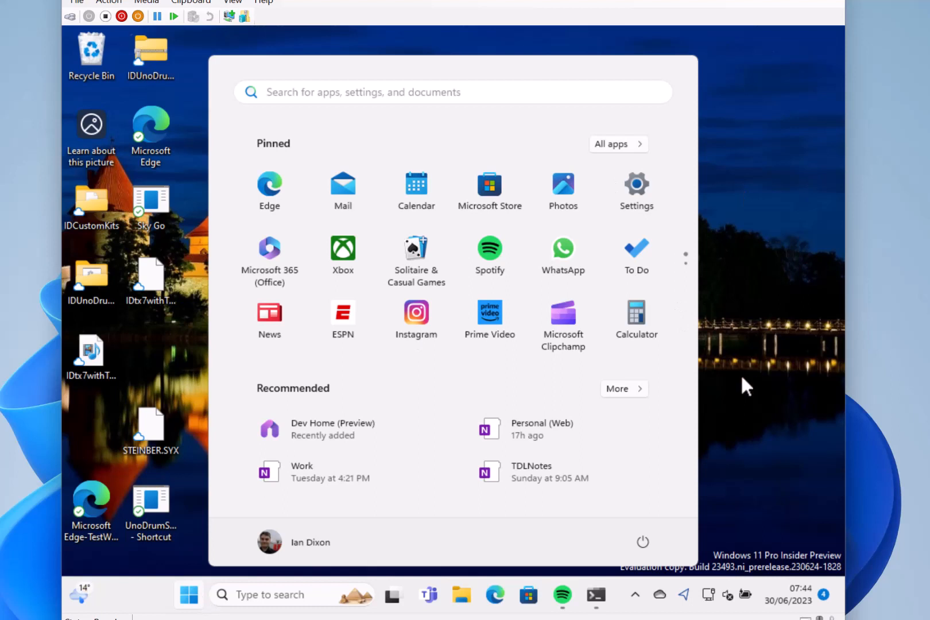
mouse_move(468, 243)
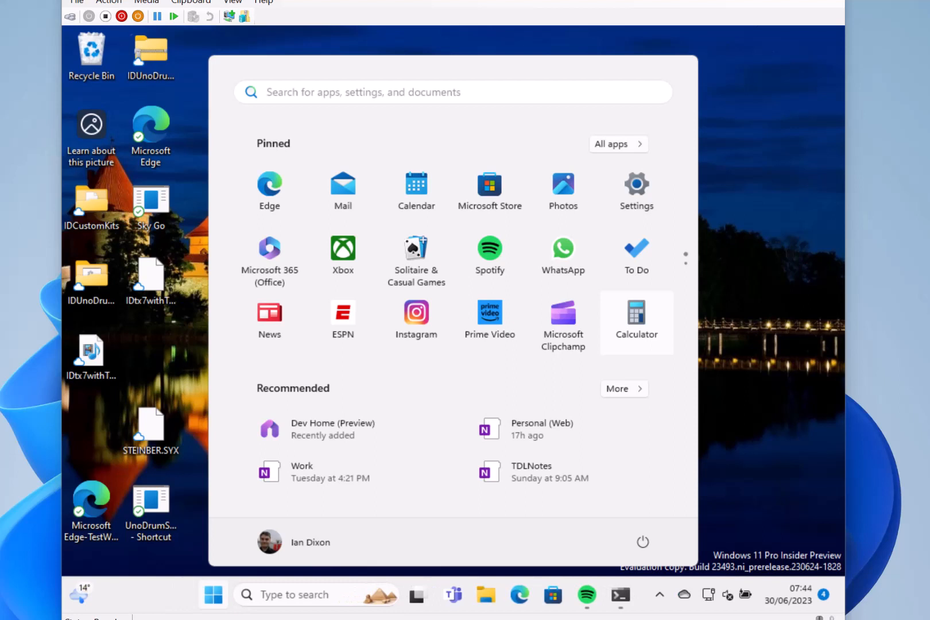
Step: Launch Settings from Start and return to Home to browse device, update and recommended cards
click(636, 190)
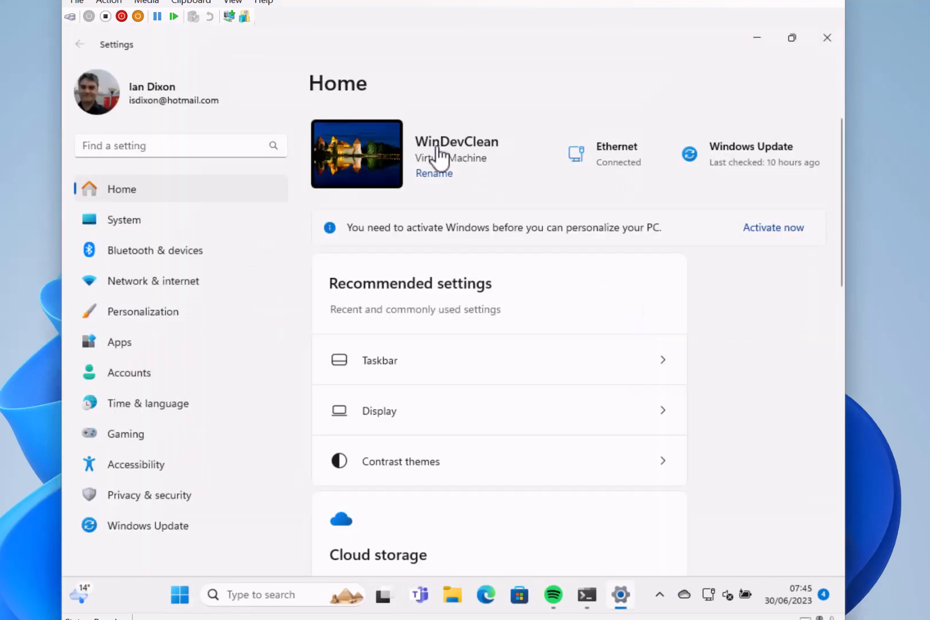
mouse_move(344, 134)
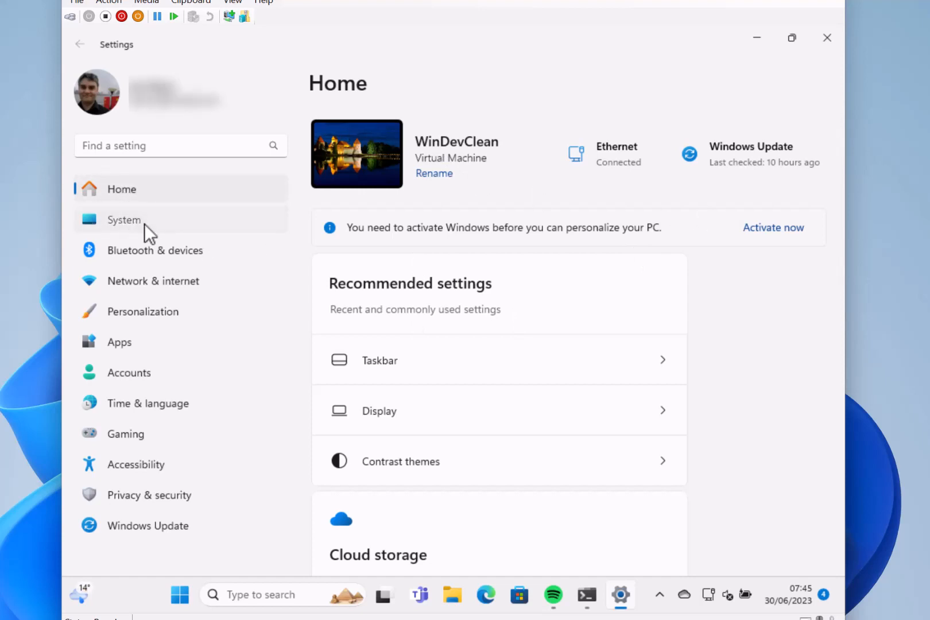
click(125, 220)
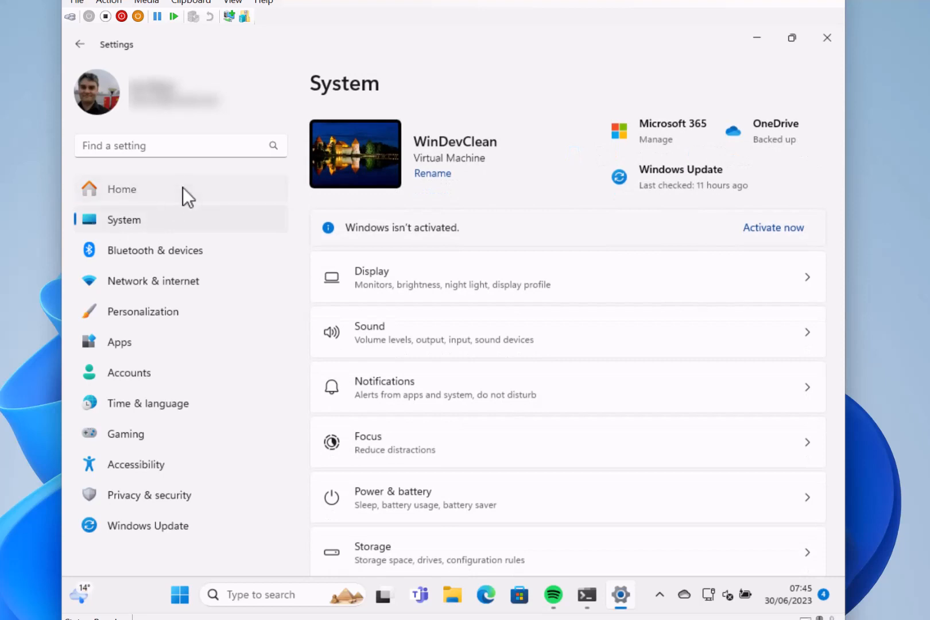
click(122, 189)
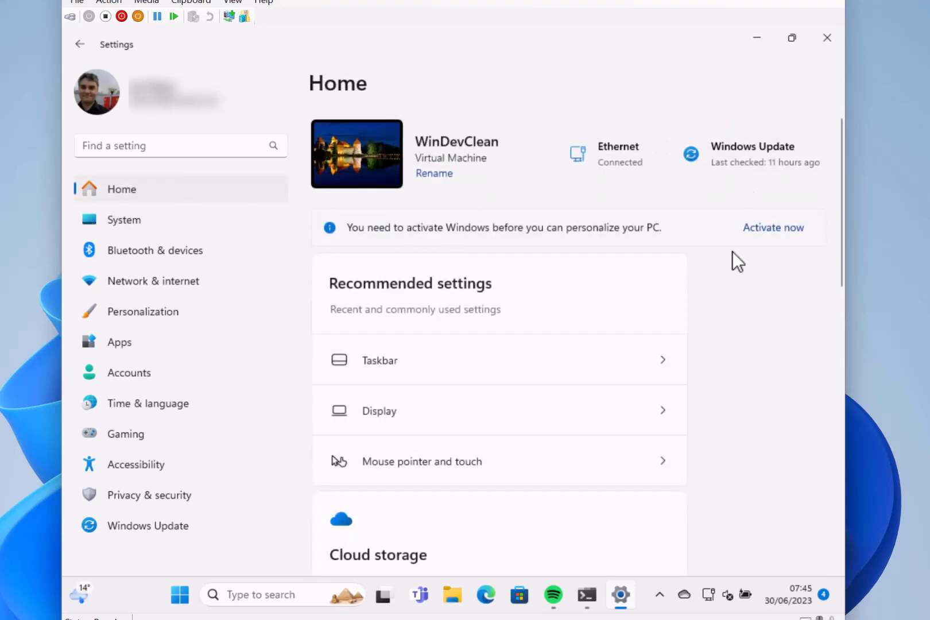
mouse_move(736, 332)
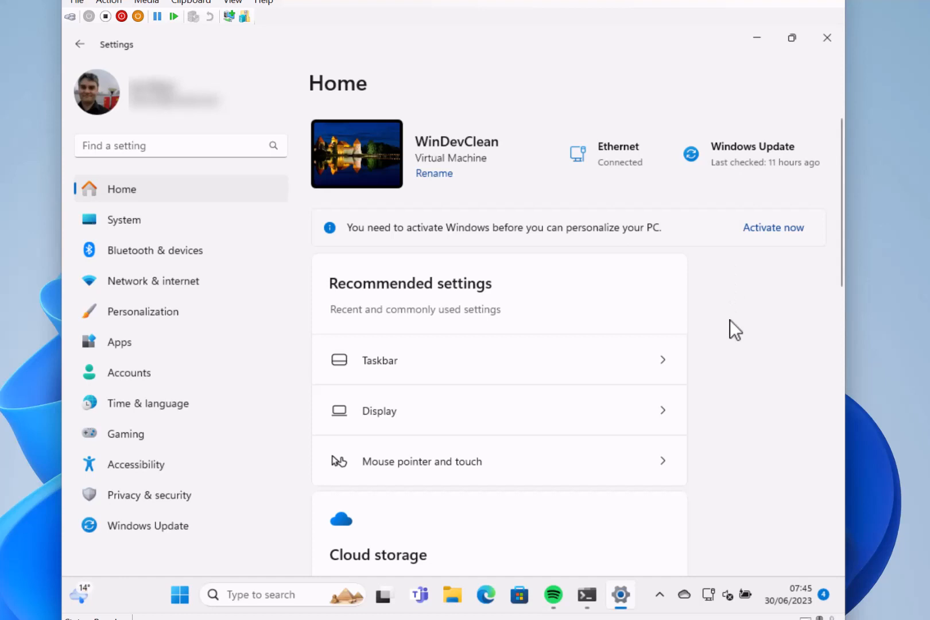
mouse_move(736, 370)
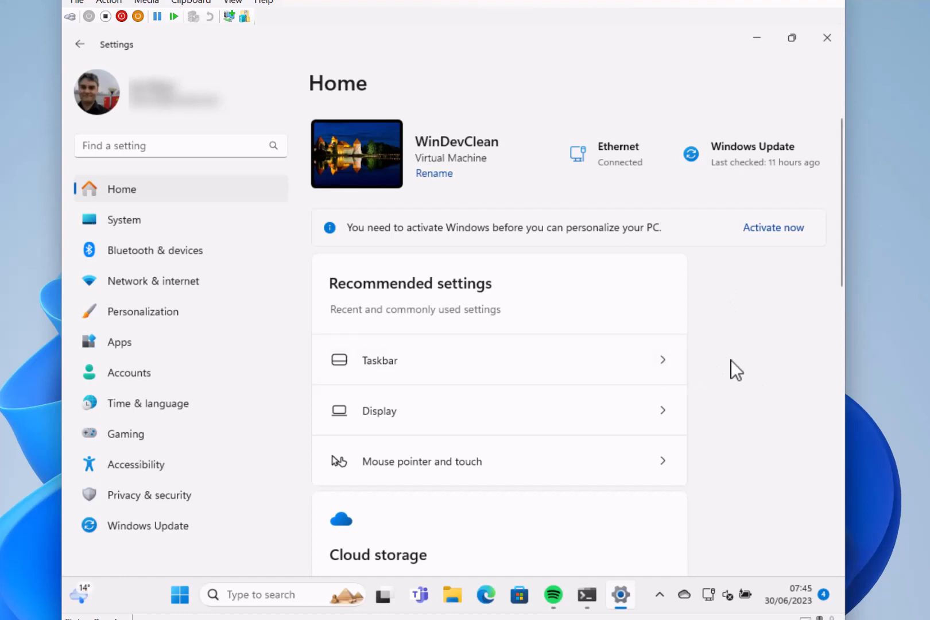
scroll(down, 3)
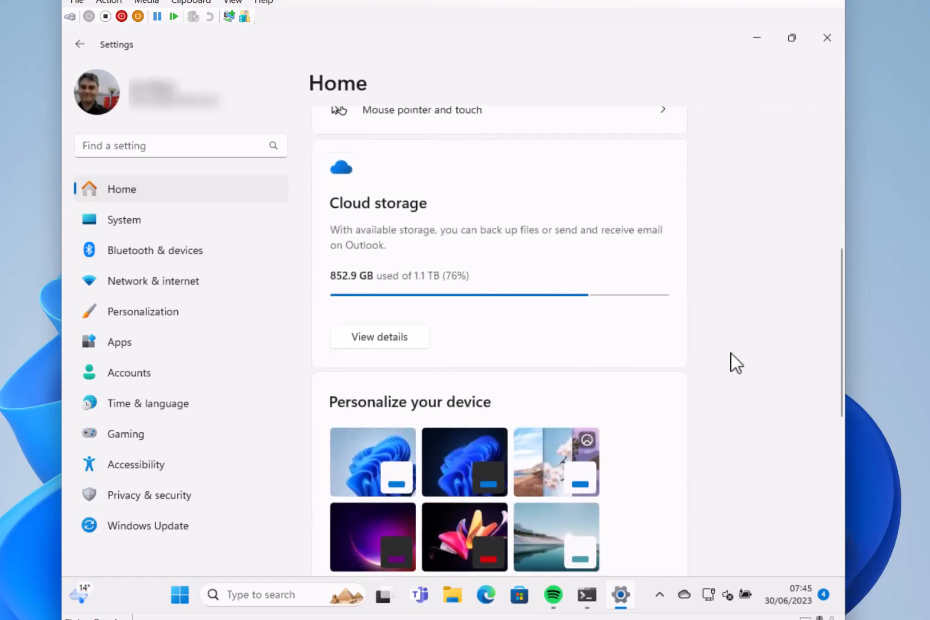
scroll(down, 3)
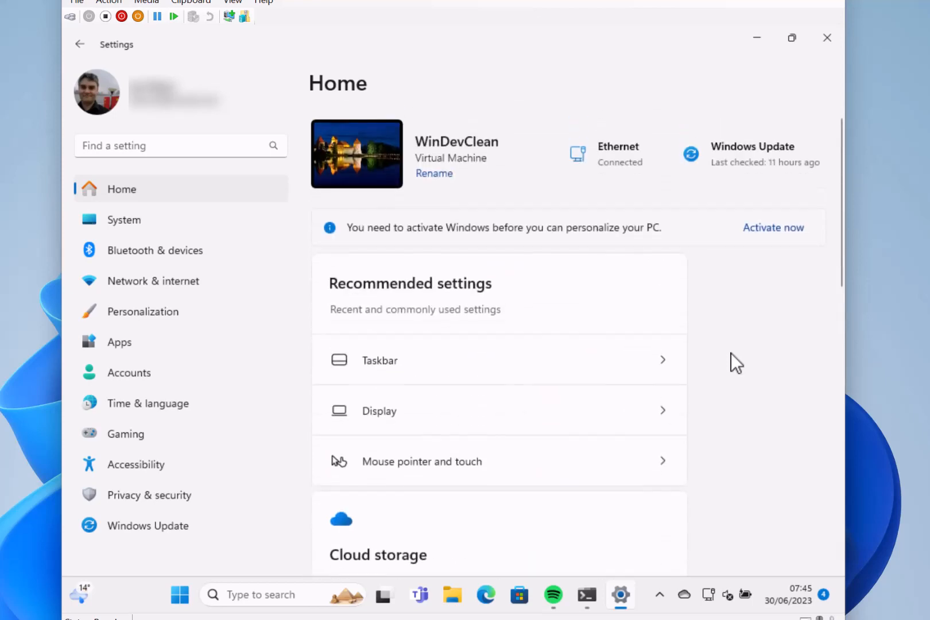
mouse_move(710, 312)
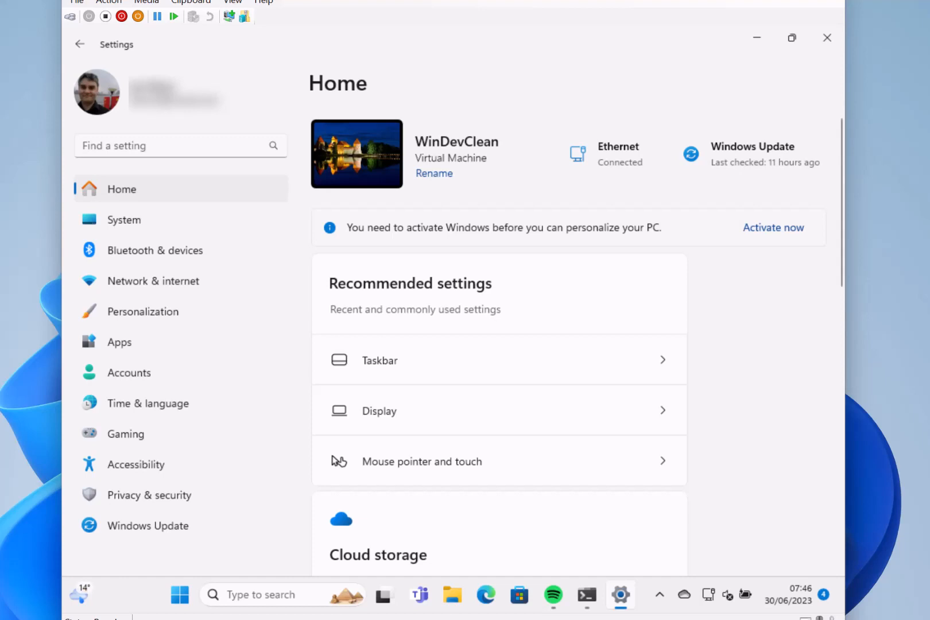
mouse_move(686, 116)
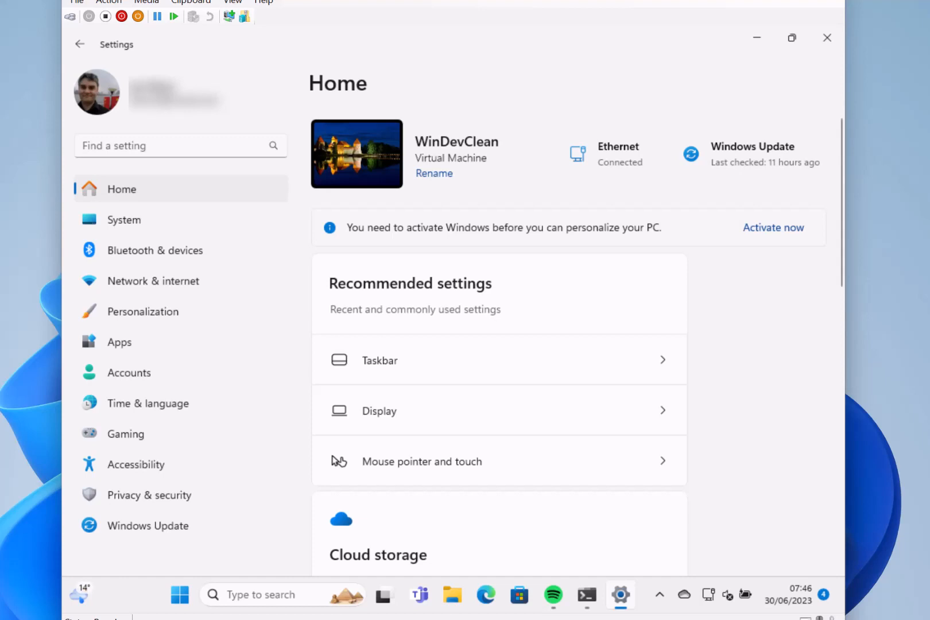
mouse_move(787, 128)
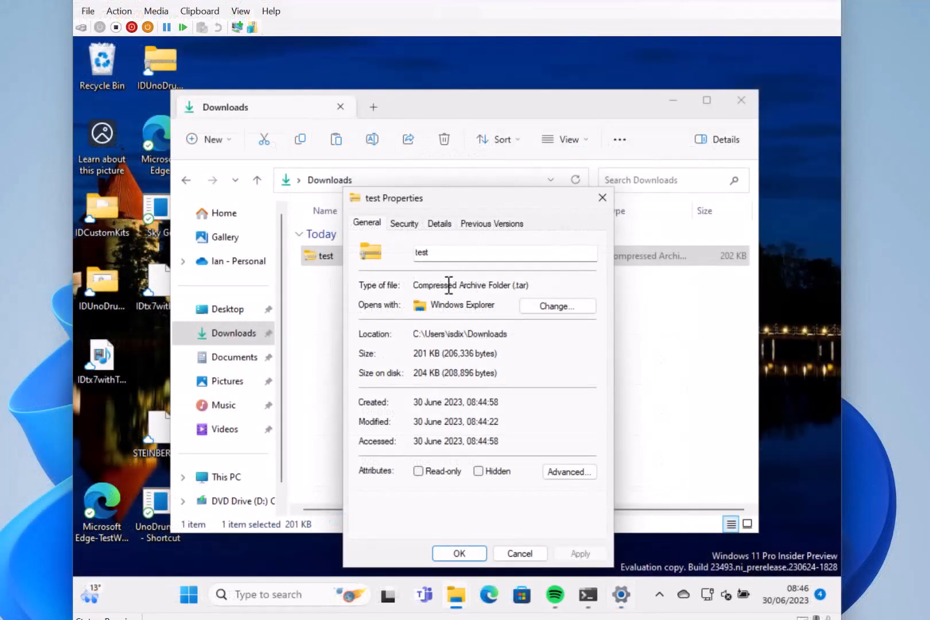
Step: Close Properties and extract the test .tar archive into the test folder in Downloads
click(519, 553)
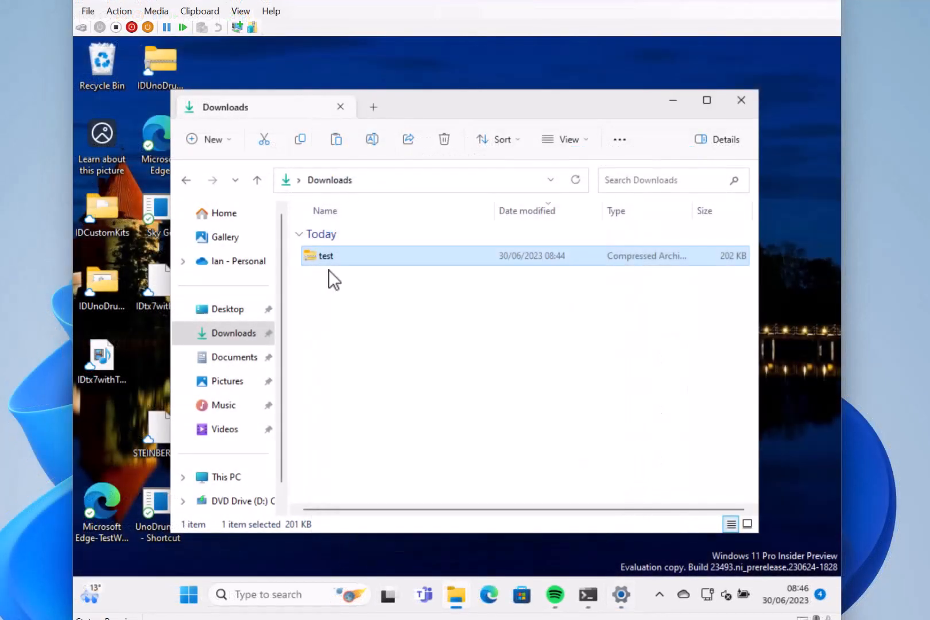
right_click(325, 256)
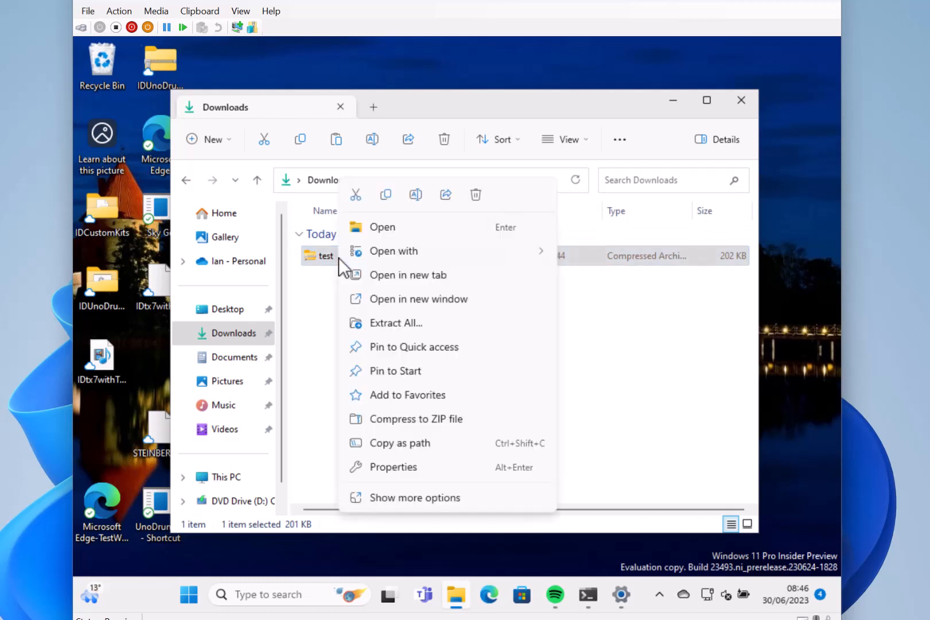
click(386, 329)
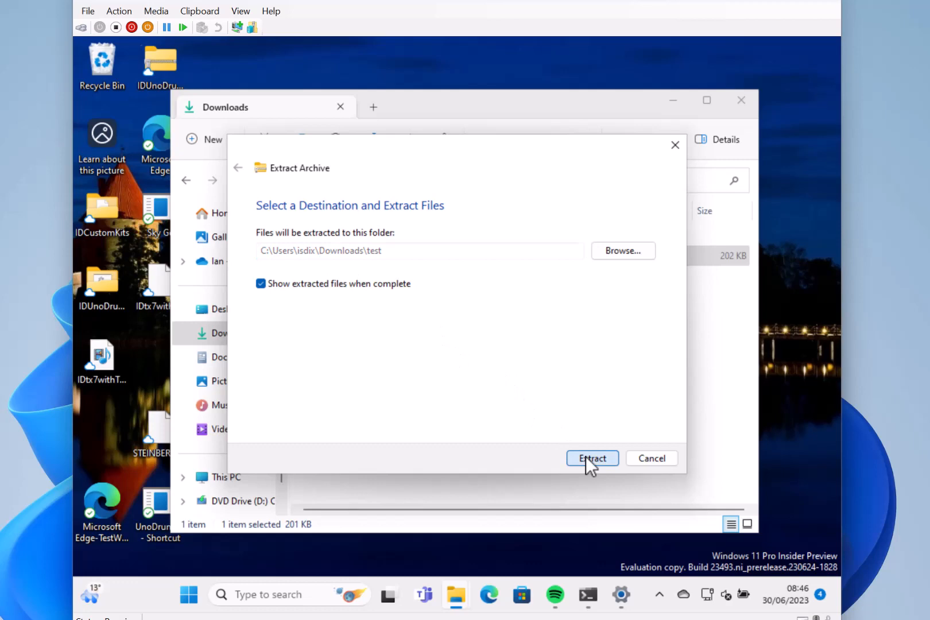
click(591, 458)
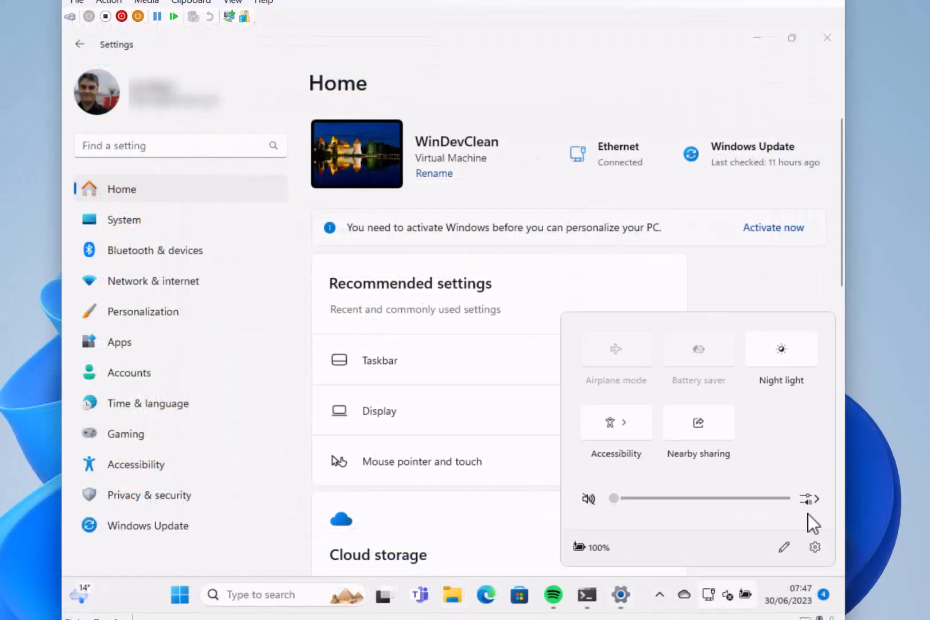
Step: Open the Sound output pane showing no output devices and spatial sound off
click(816, 498)
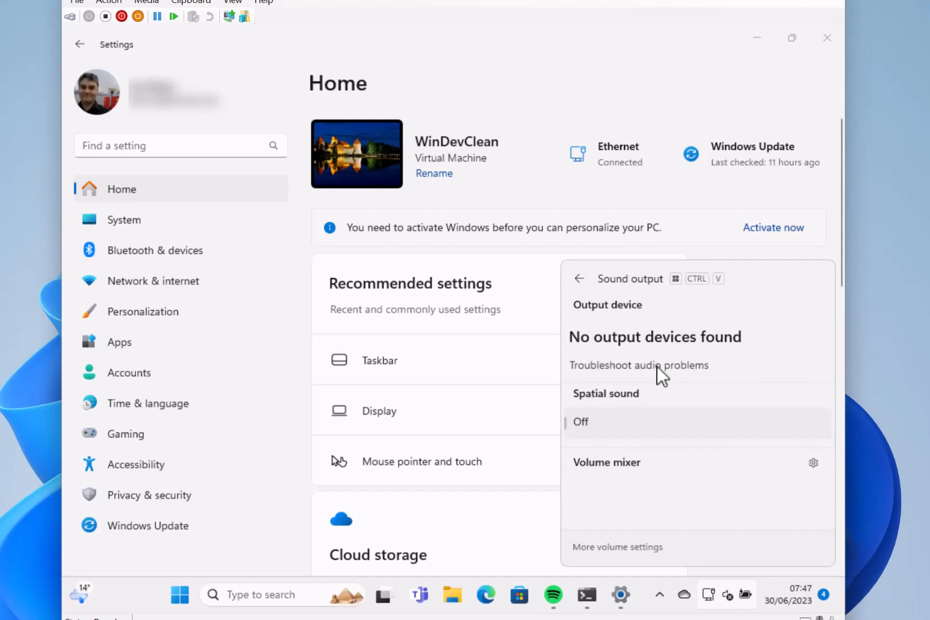
mouse_move(669, 428)
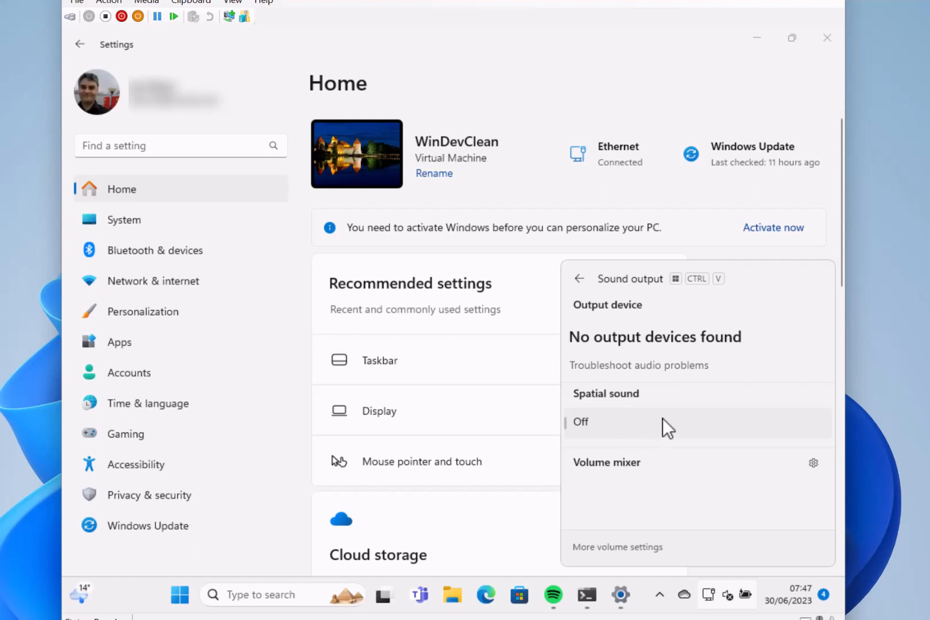
mouse_move(738, 365)
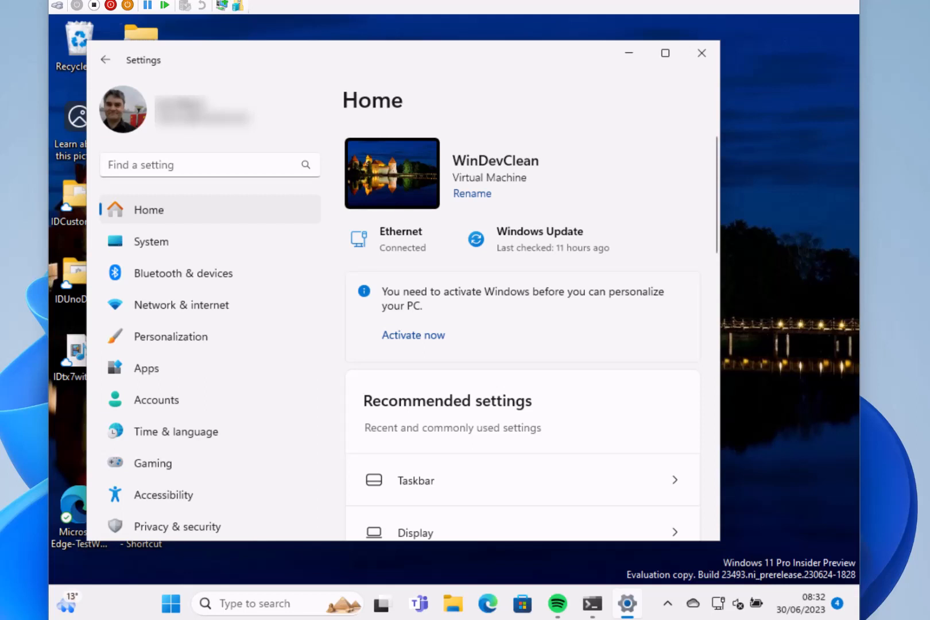
mouse_move(678, 495)
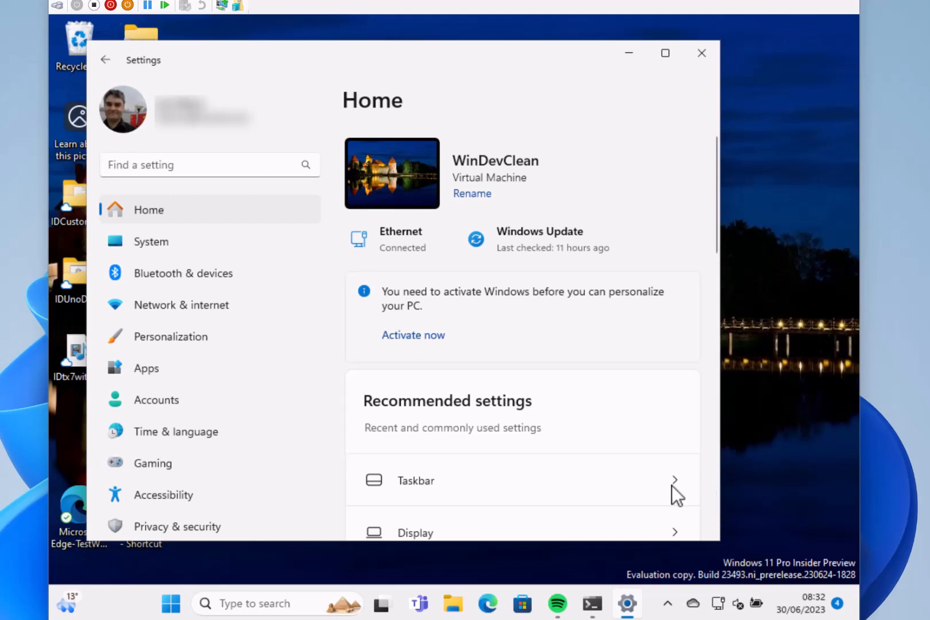
mouse_move(311, 559)
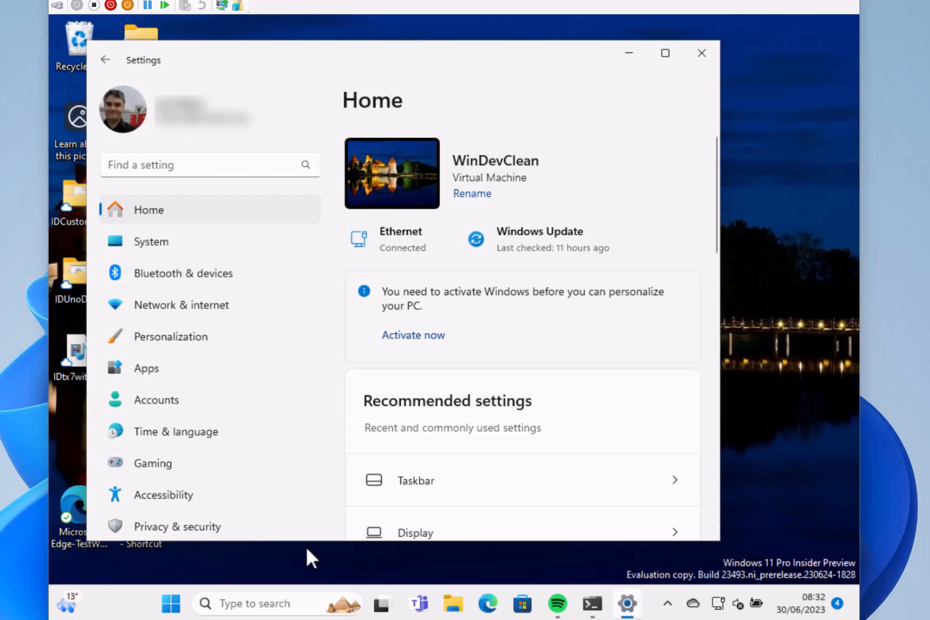
mouse_move(305, 532)
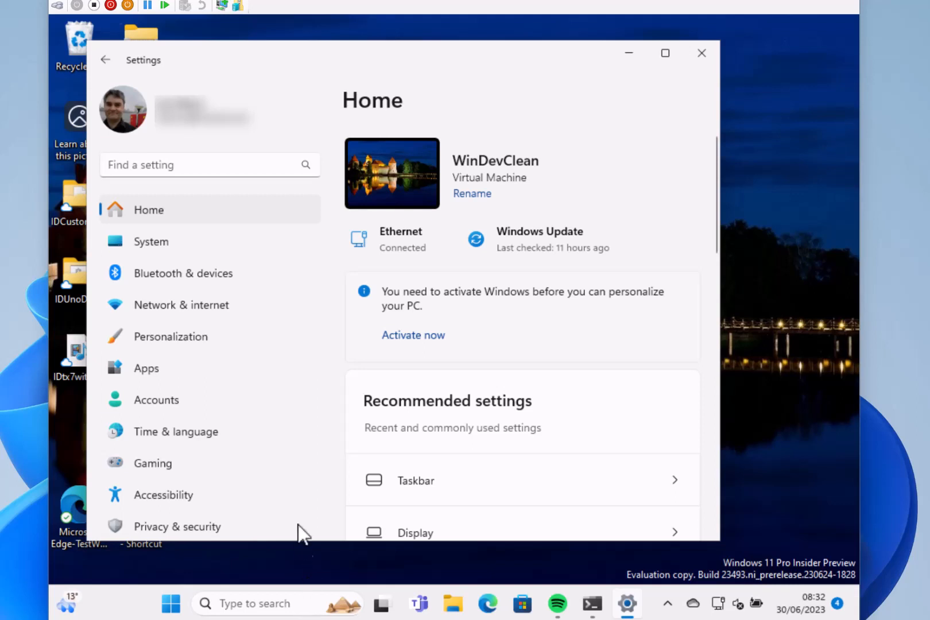
mouse_move(282, 596)
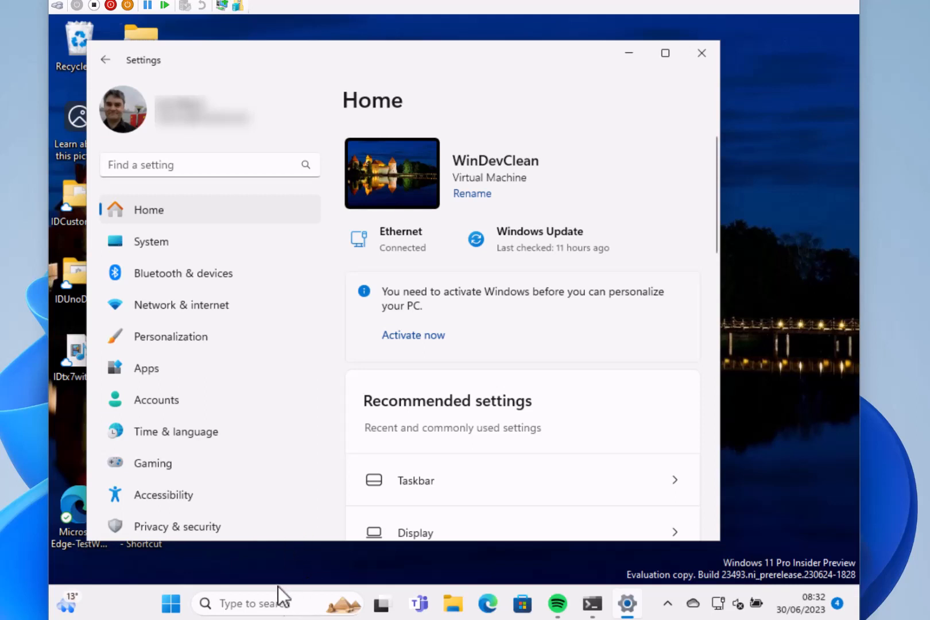
mouse_move(247, 611)
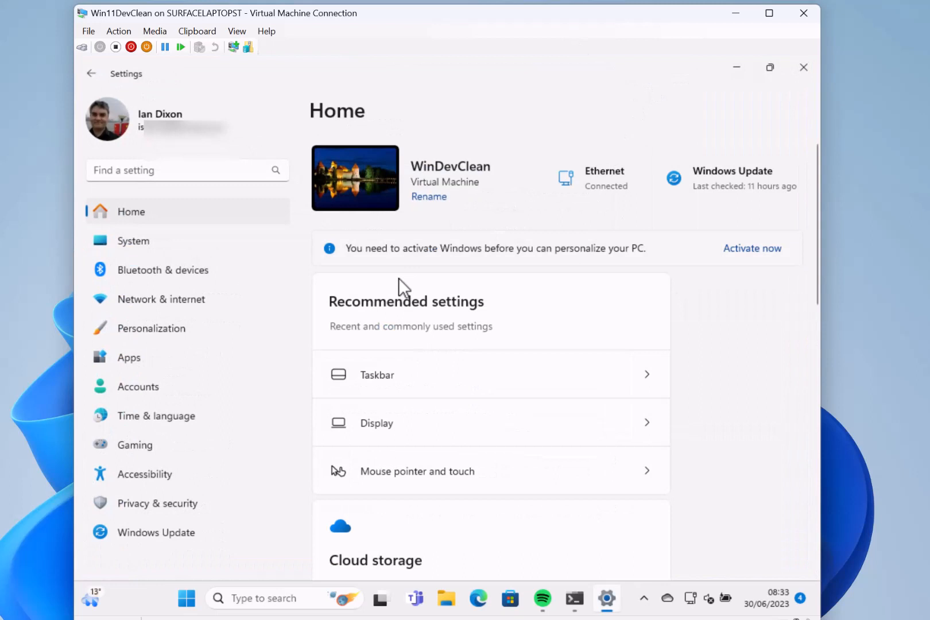
mouse_move(534, 326)
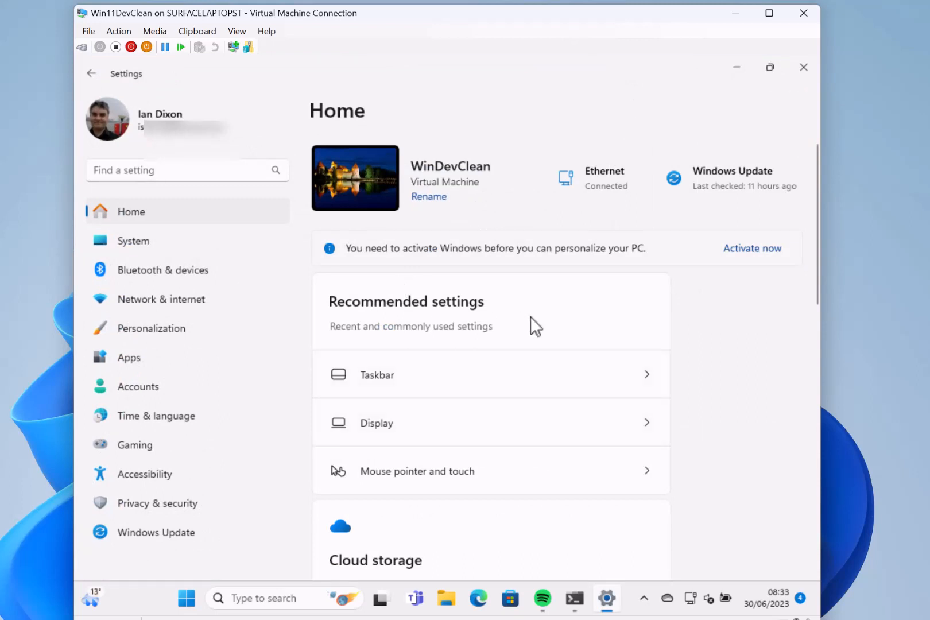